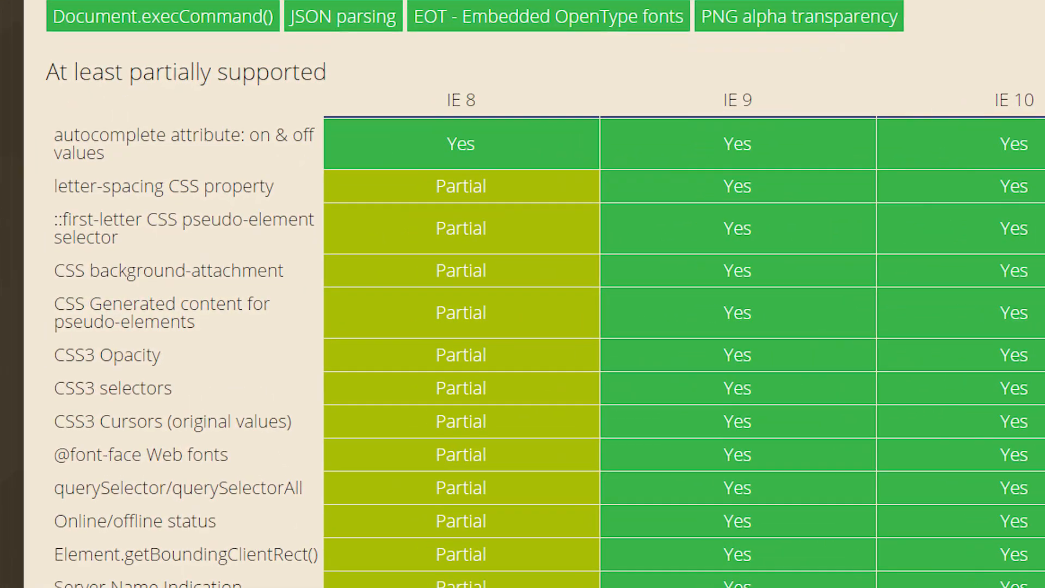
scroll("down", 3)
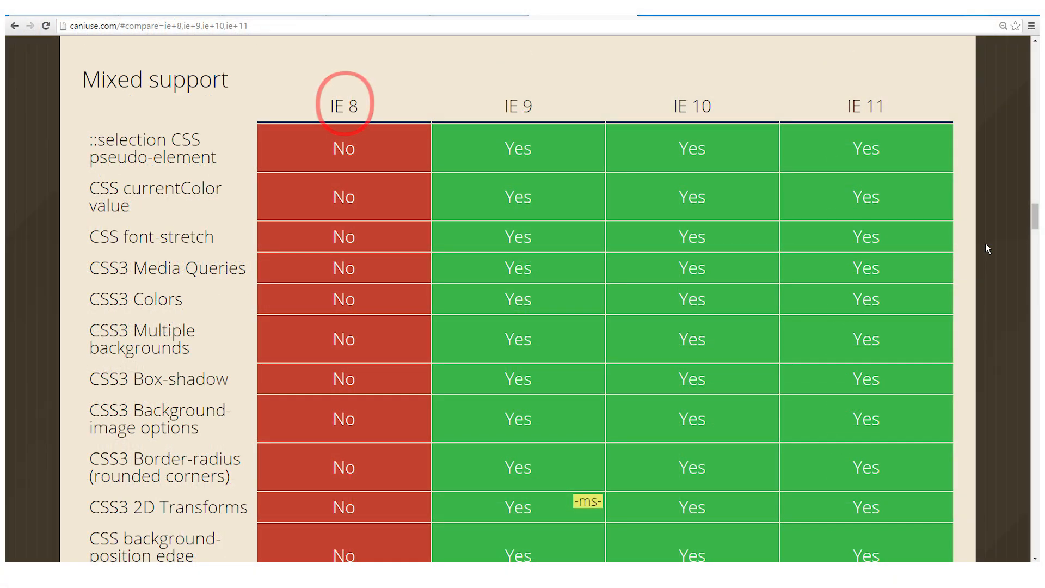
scroll("down", 3)
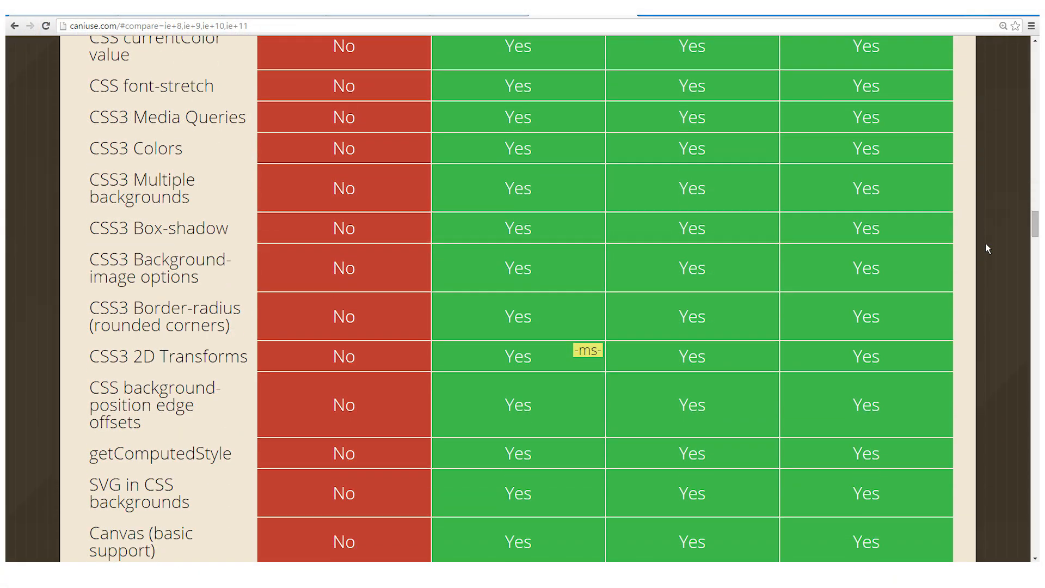
scroll("down", 3)
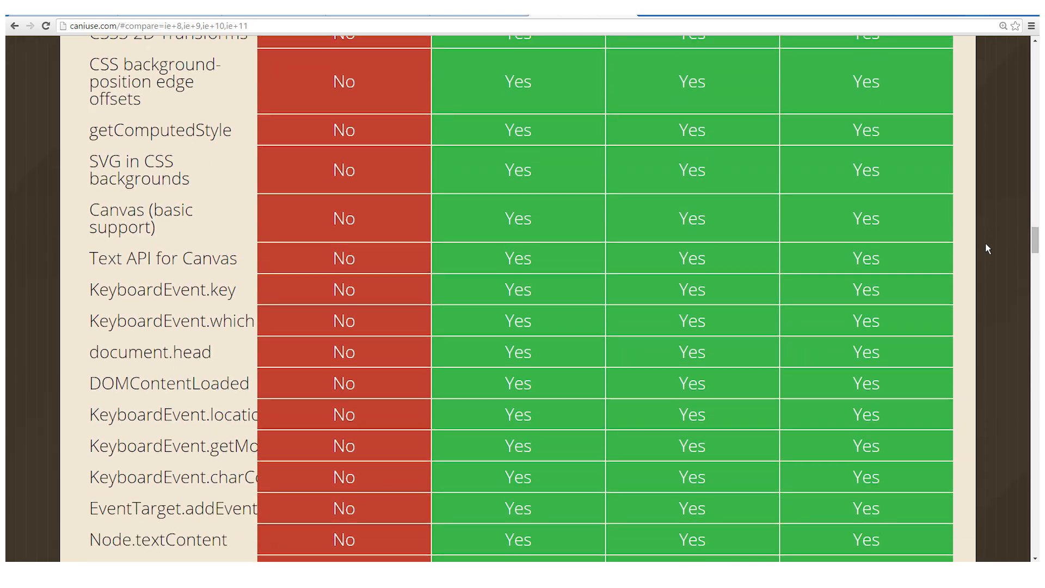
scroll("down", 3)
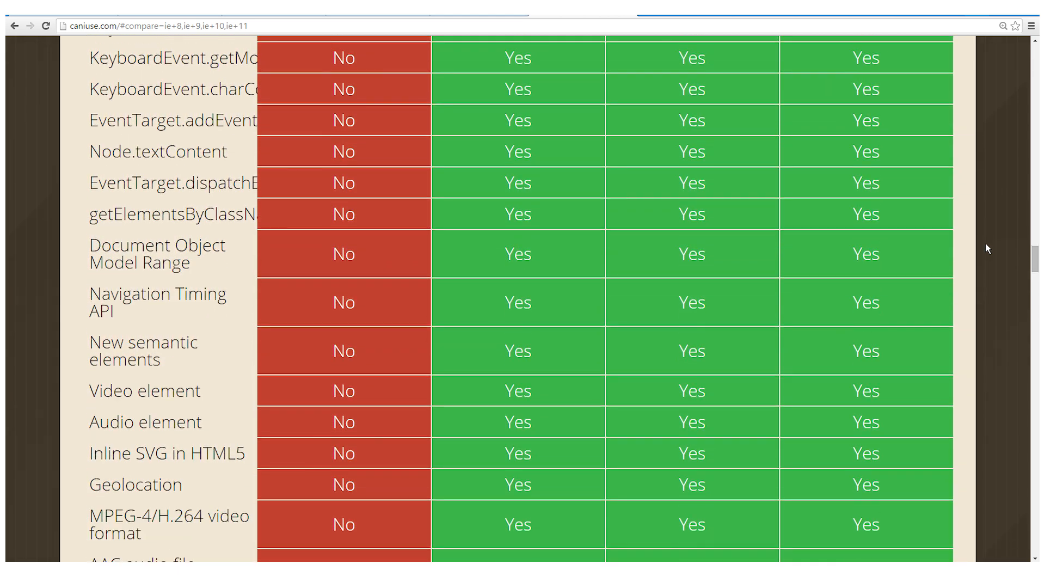
scroll("down", 3)
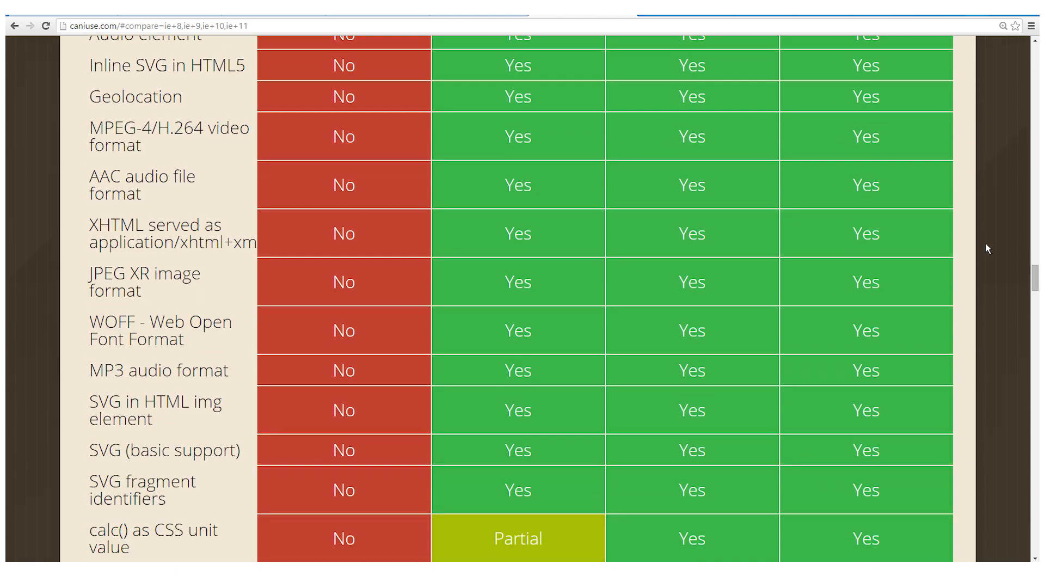
scroll("down", 3)
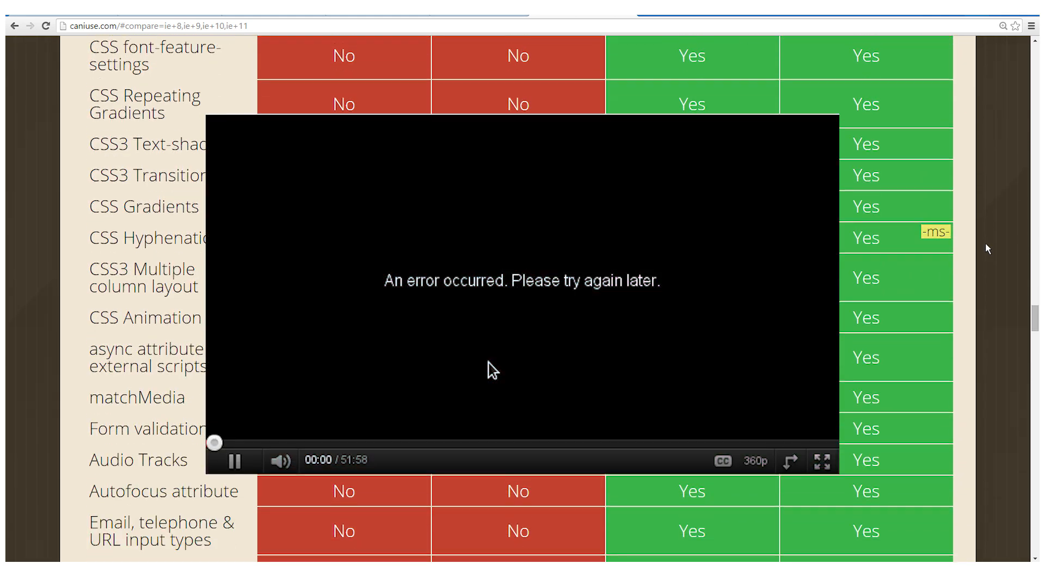
scroll("down", 3)
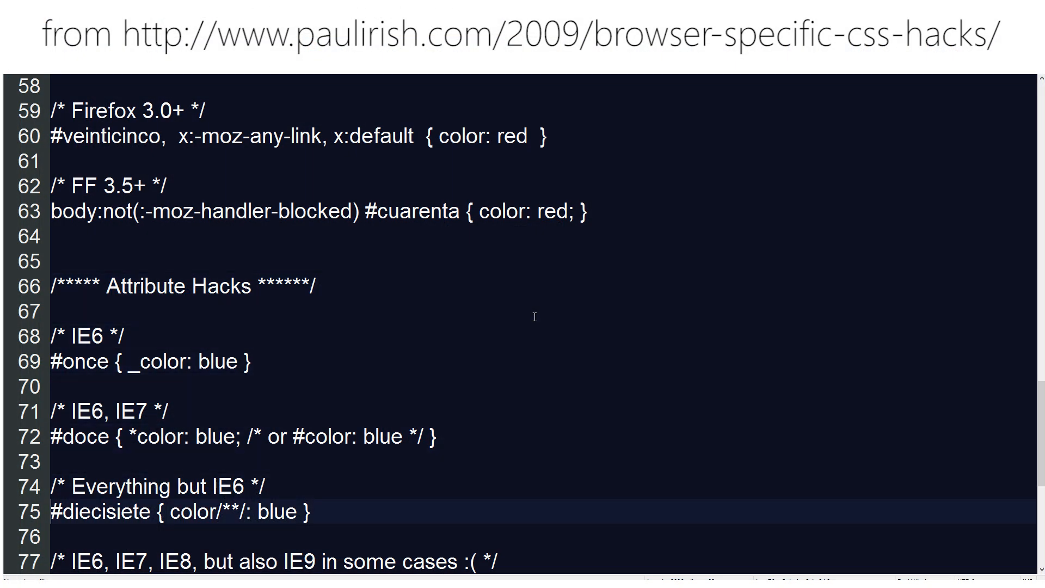
scroll("down", 3)
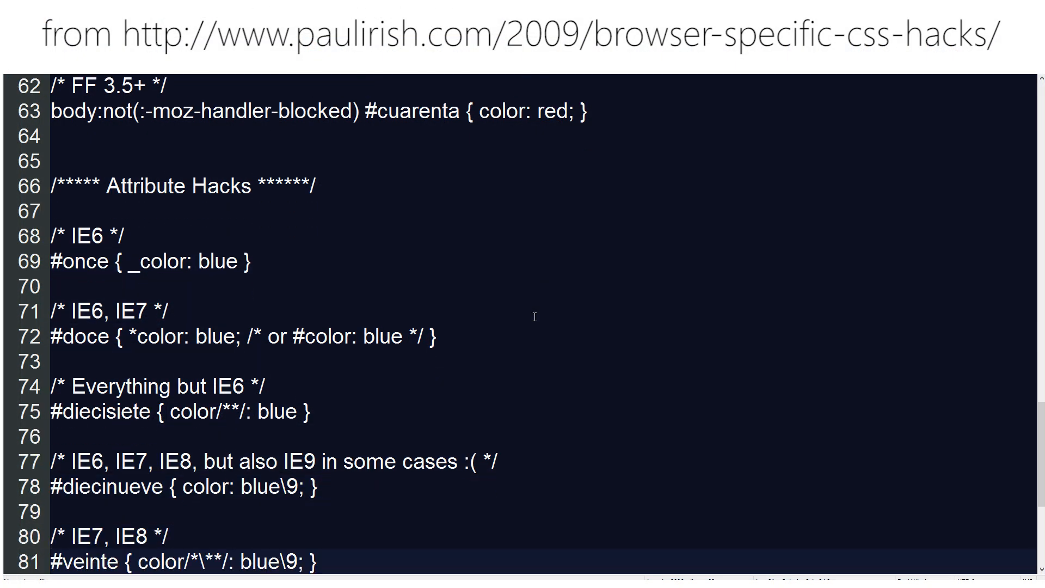
scroll("down", 3)
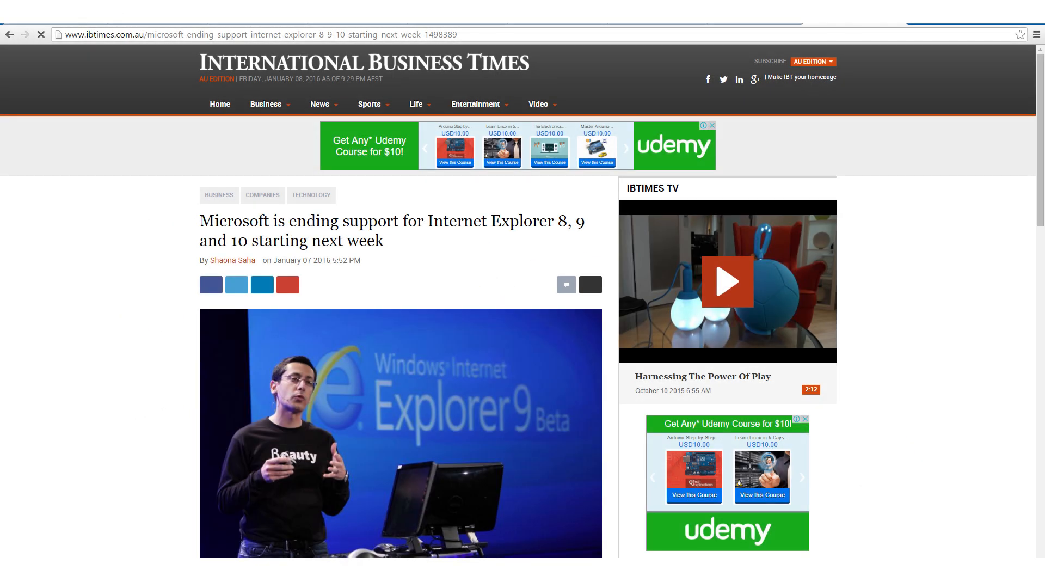
scroll("down", 3)
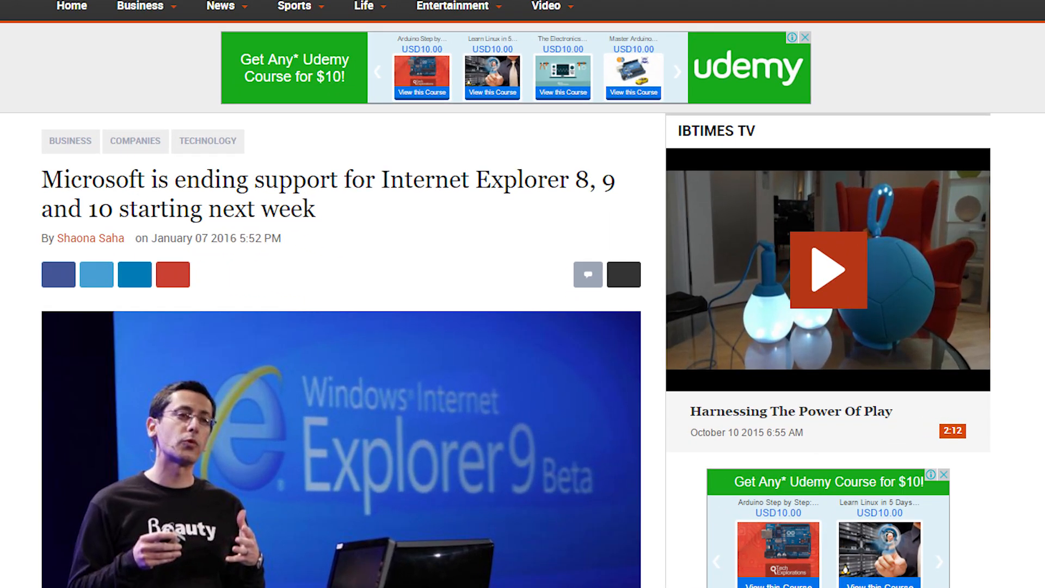